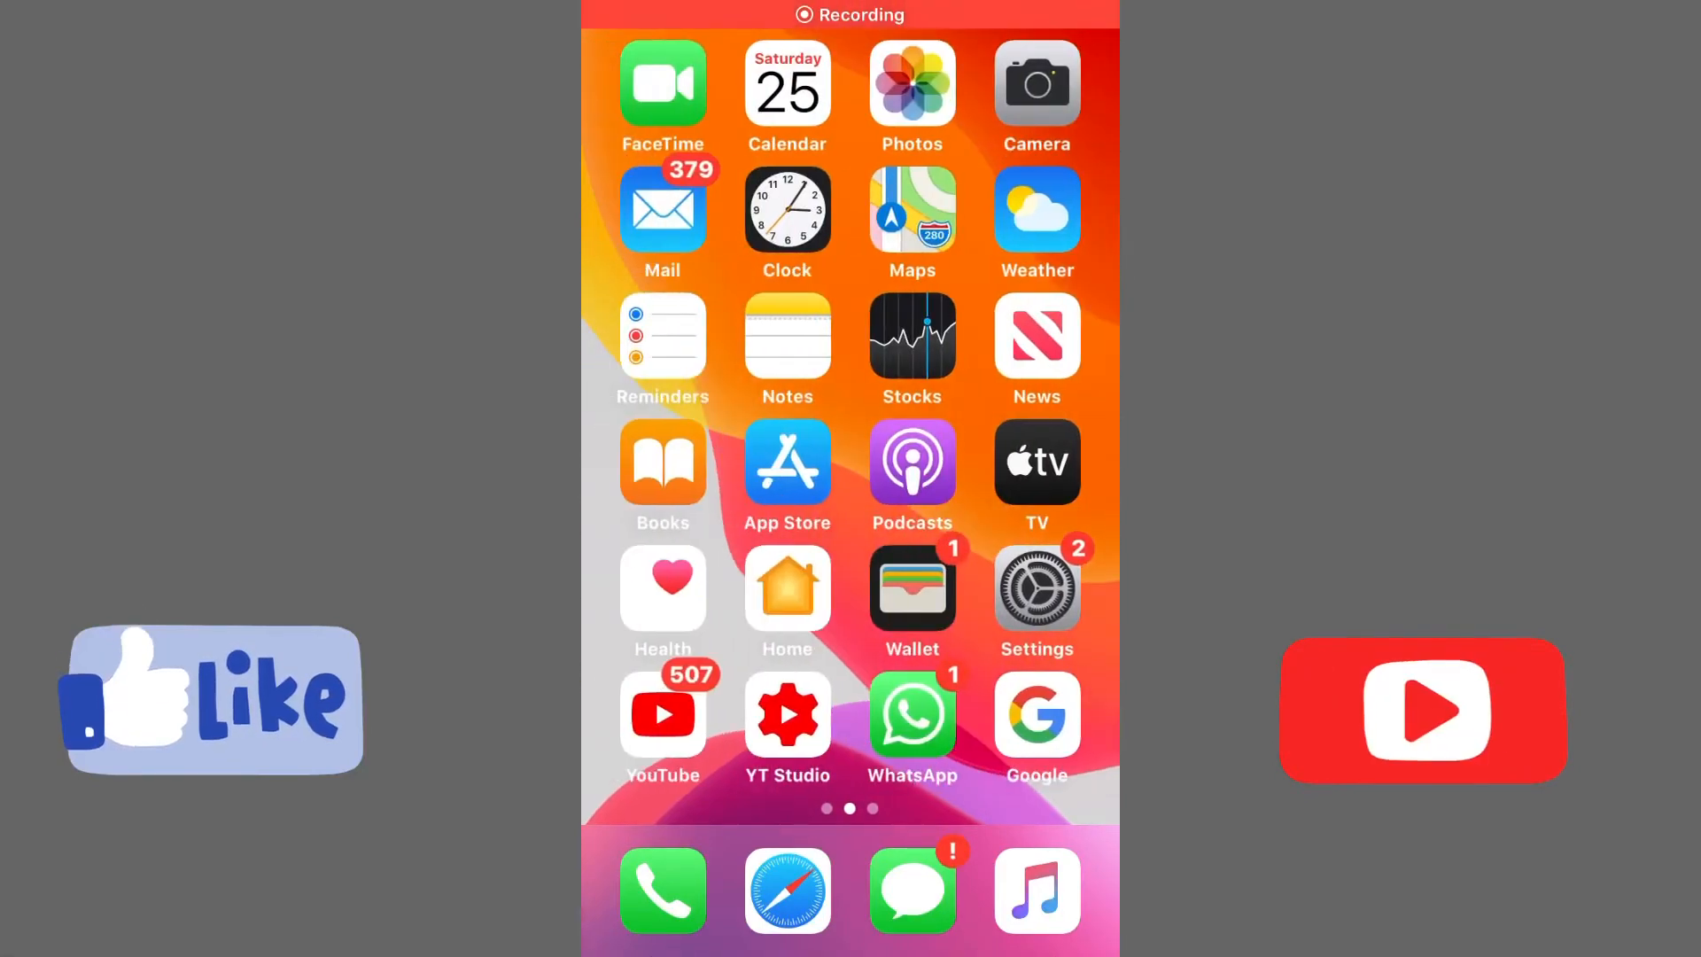
From the home screen, reach the Apple ID Suggestions page and begin phone number verification.
scroll(left, 3)
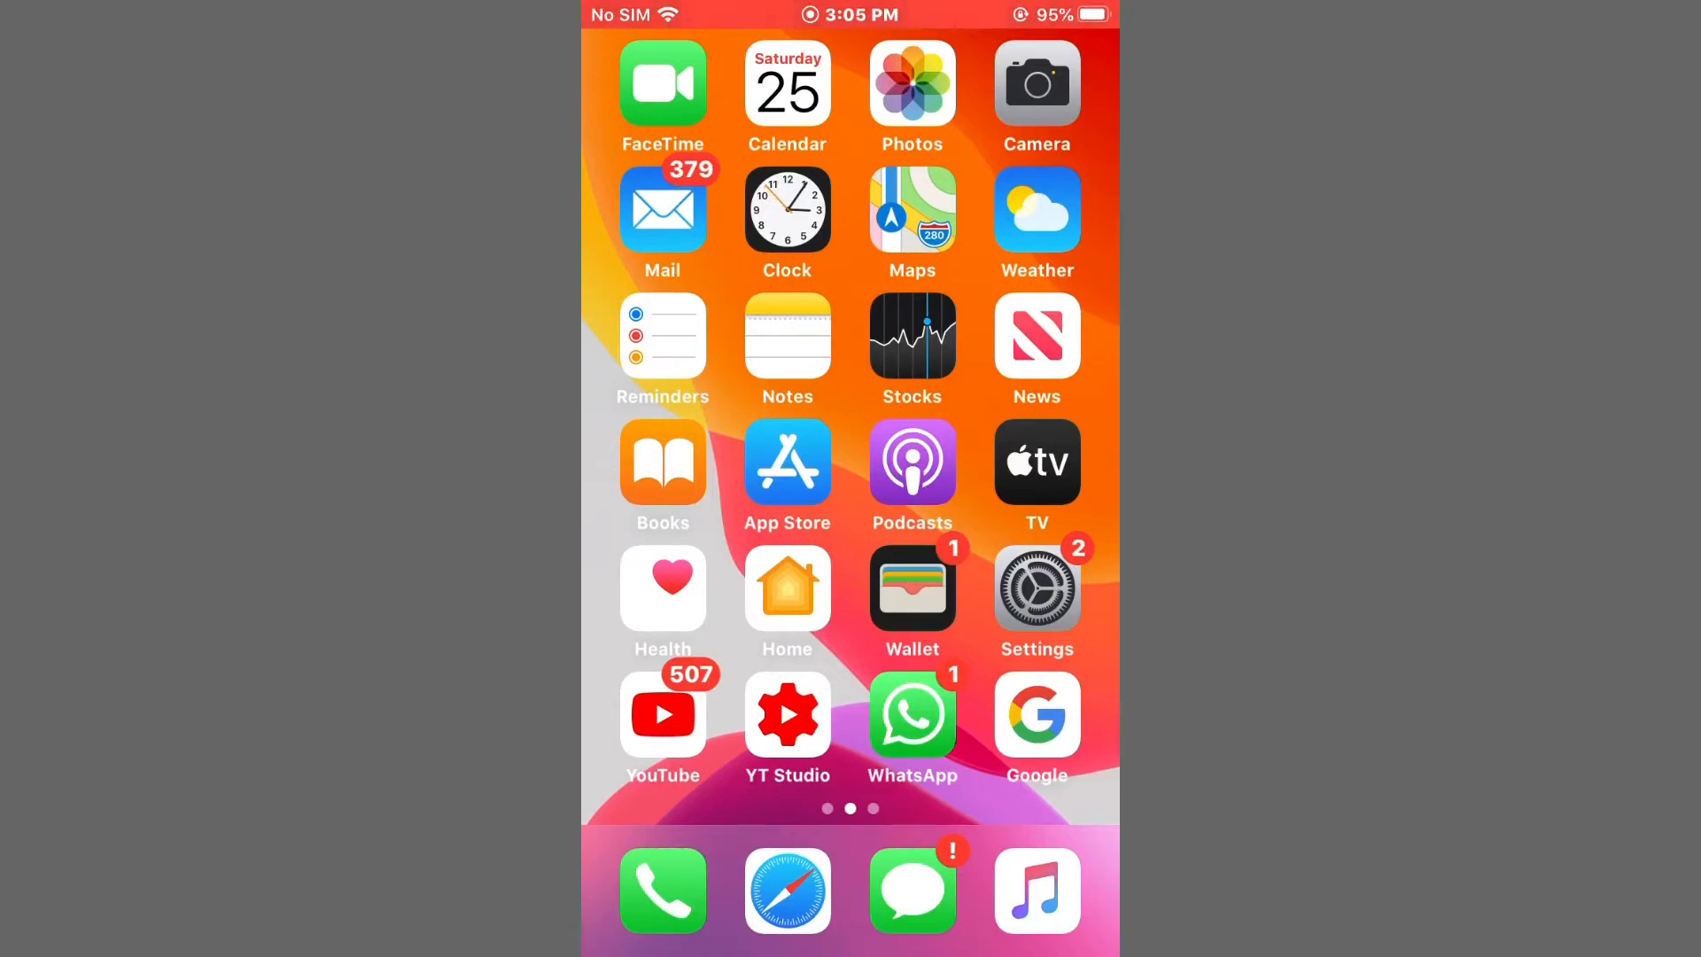
click(1037, 582)
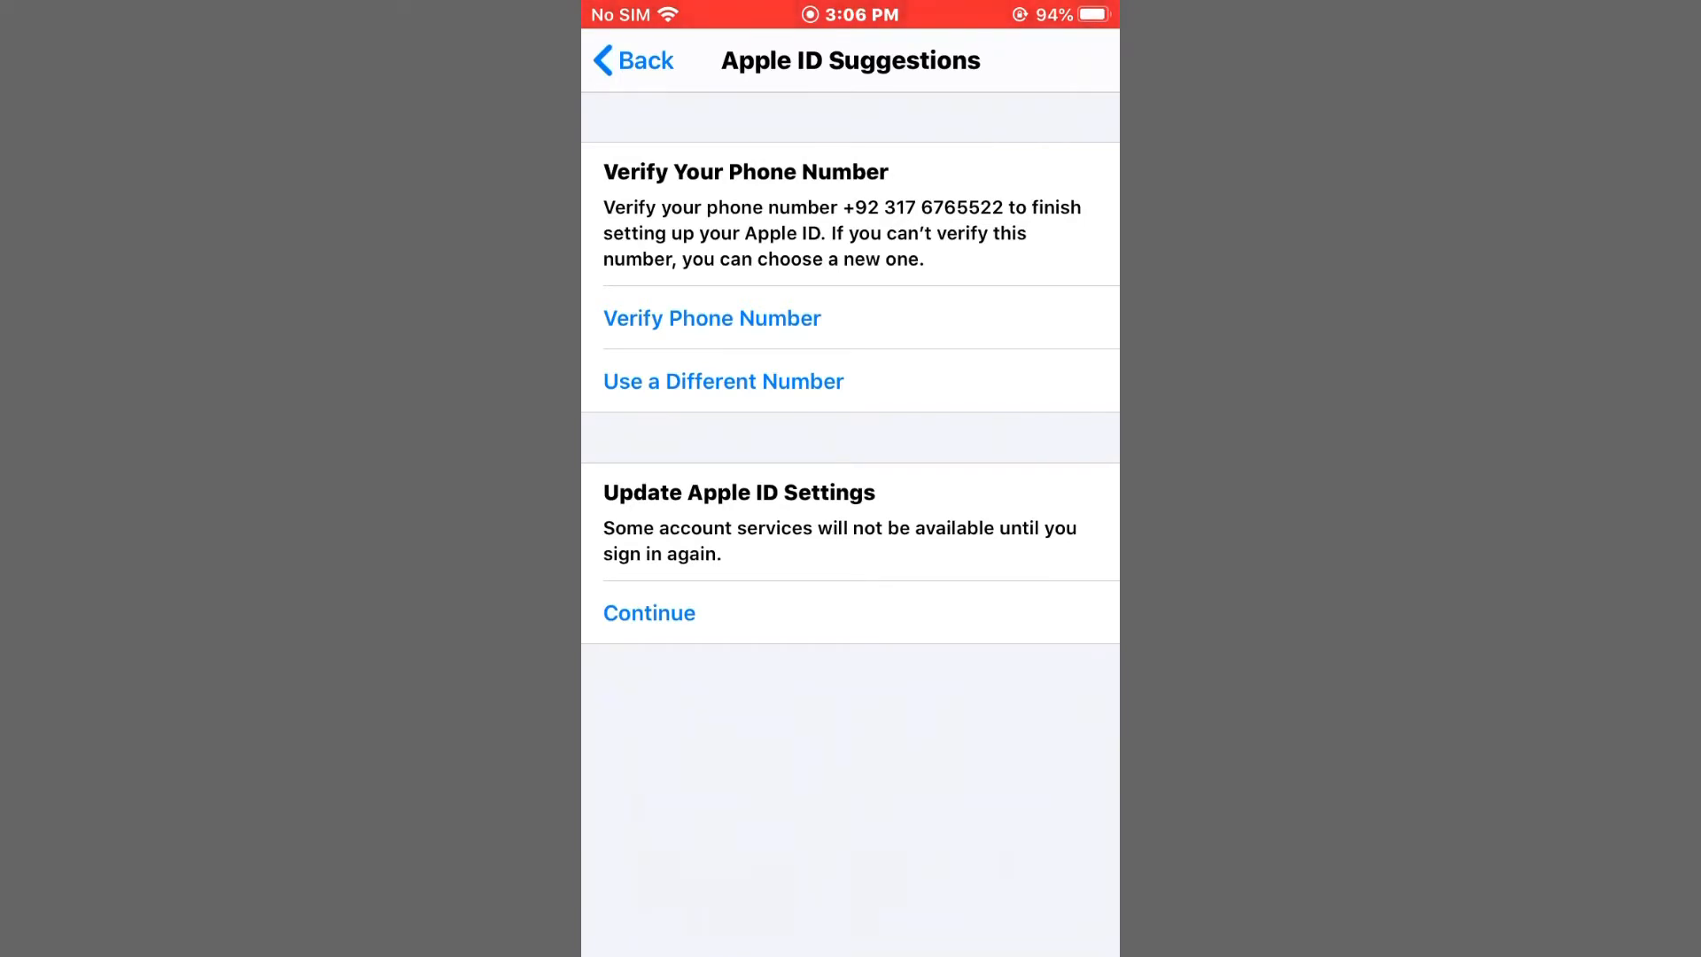
click(712, 317)
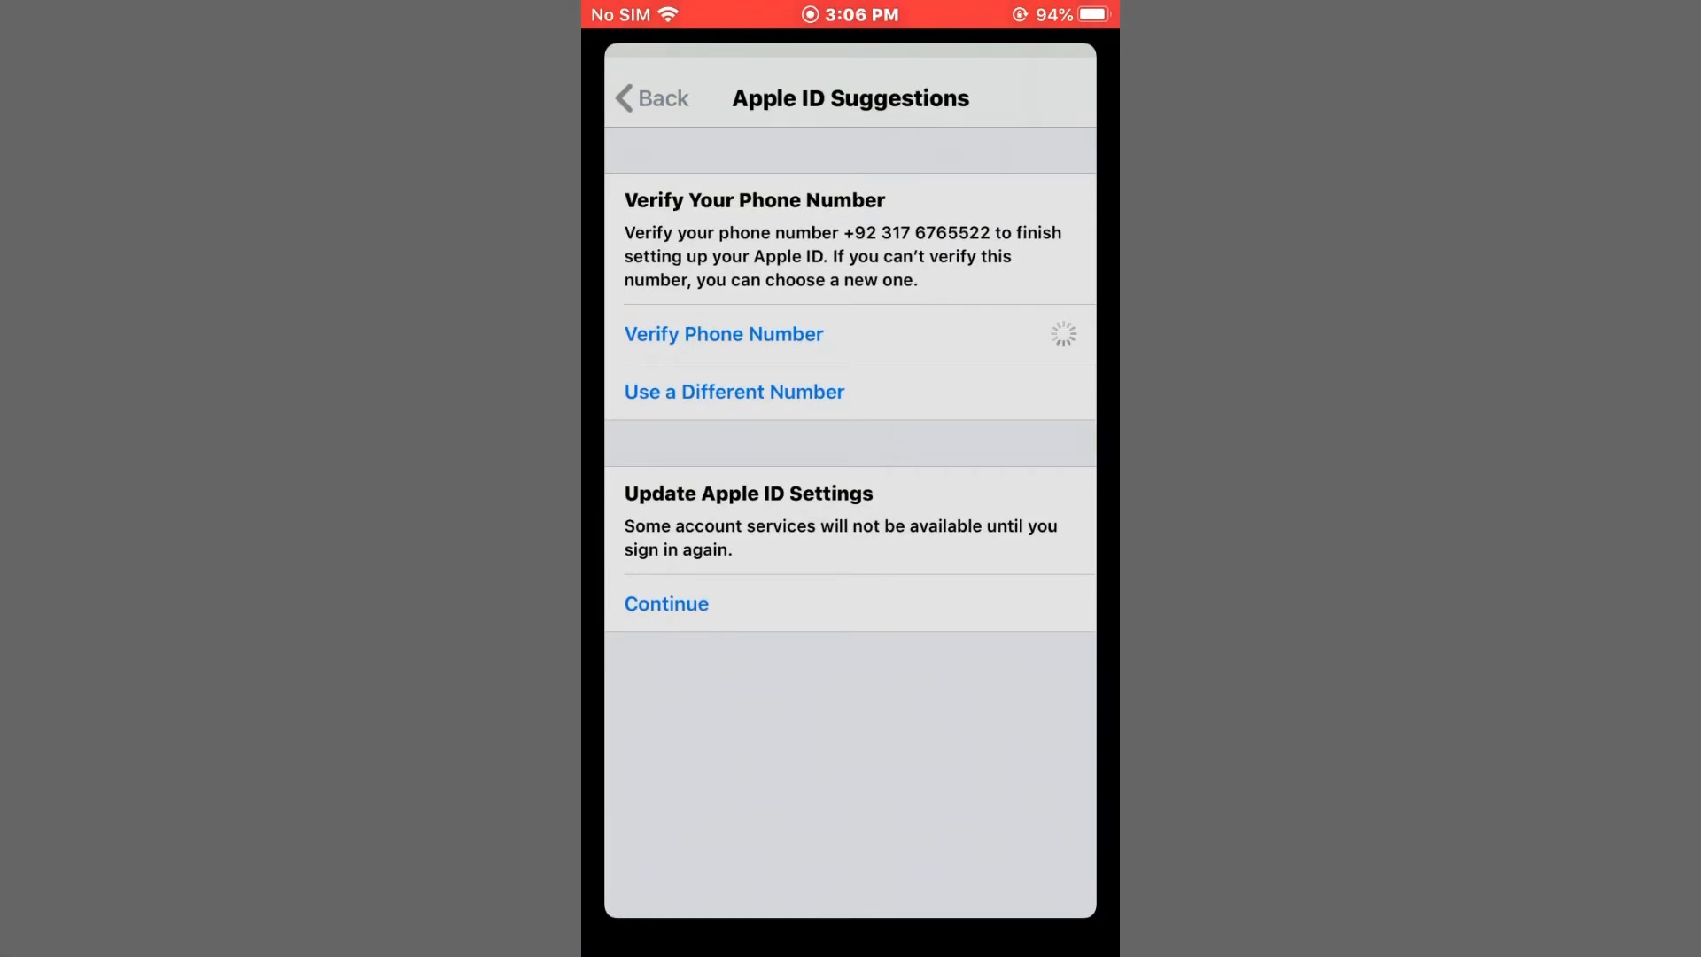
Request a verification code to be sent to the listed phone number.
click(723, 335)
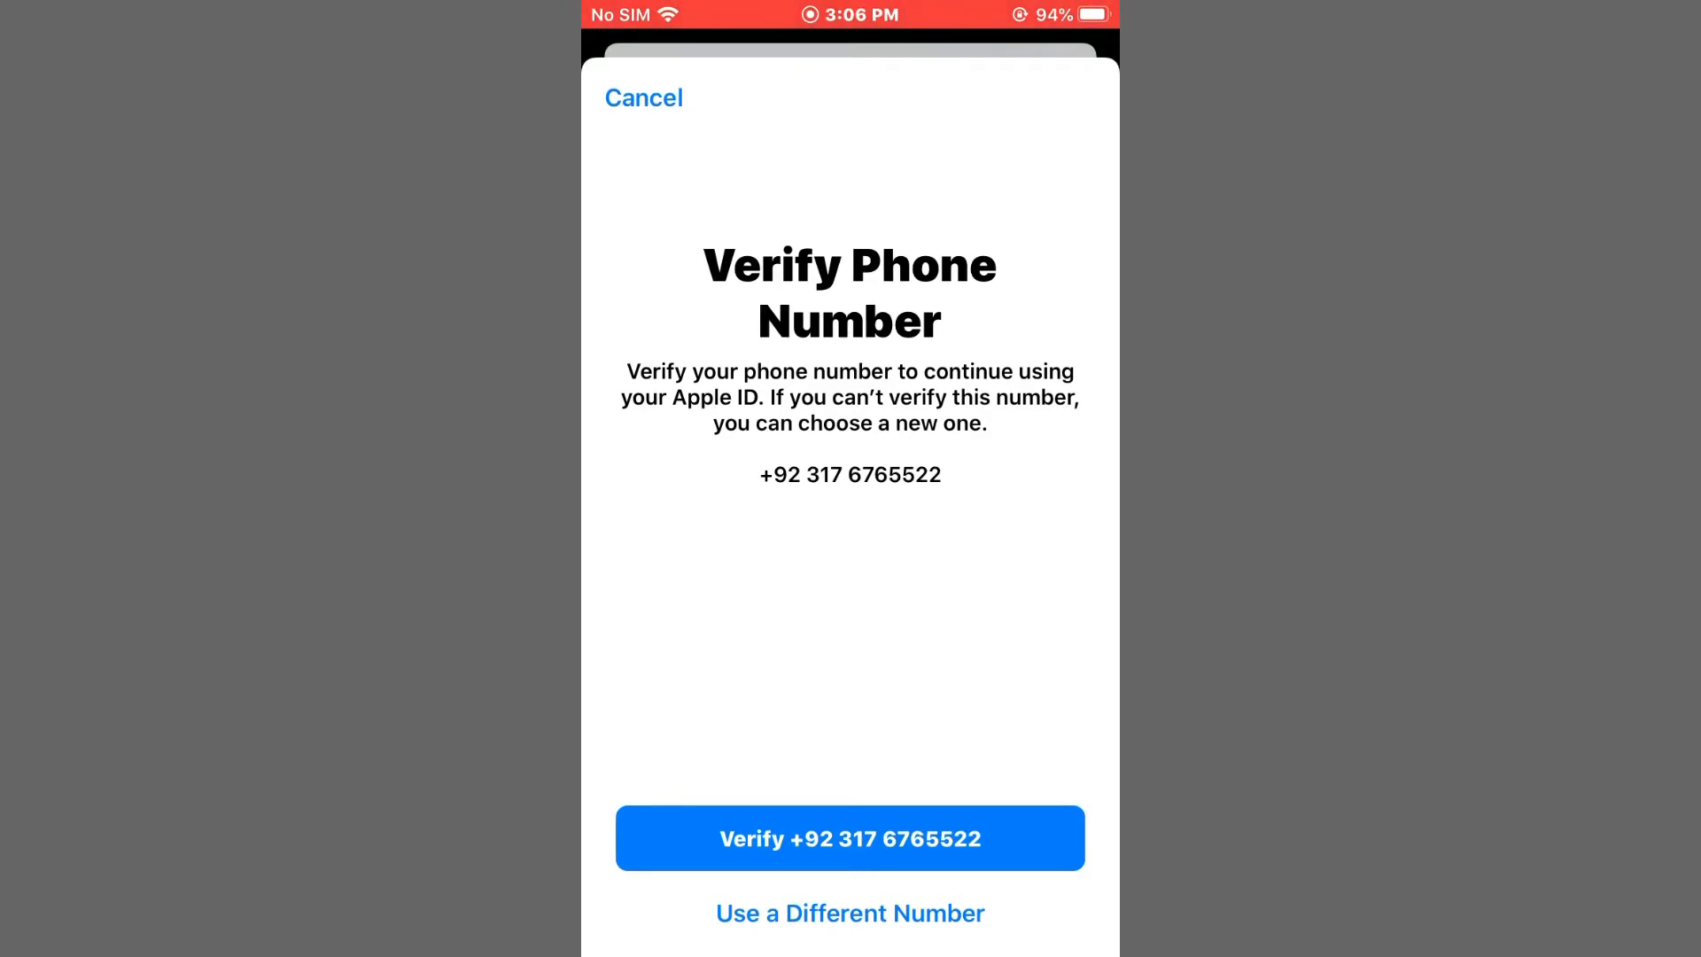
click(849, 838)
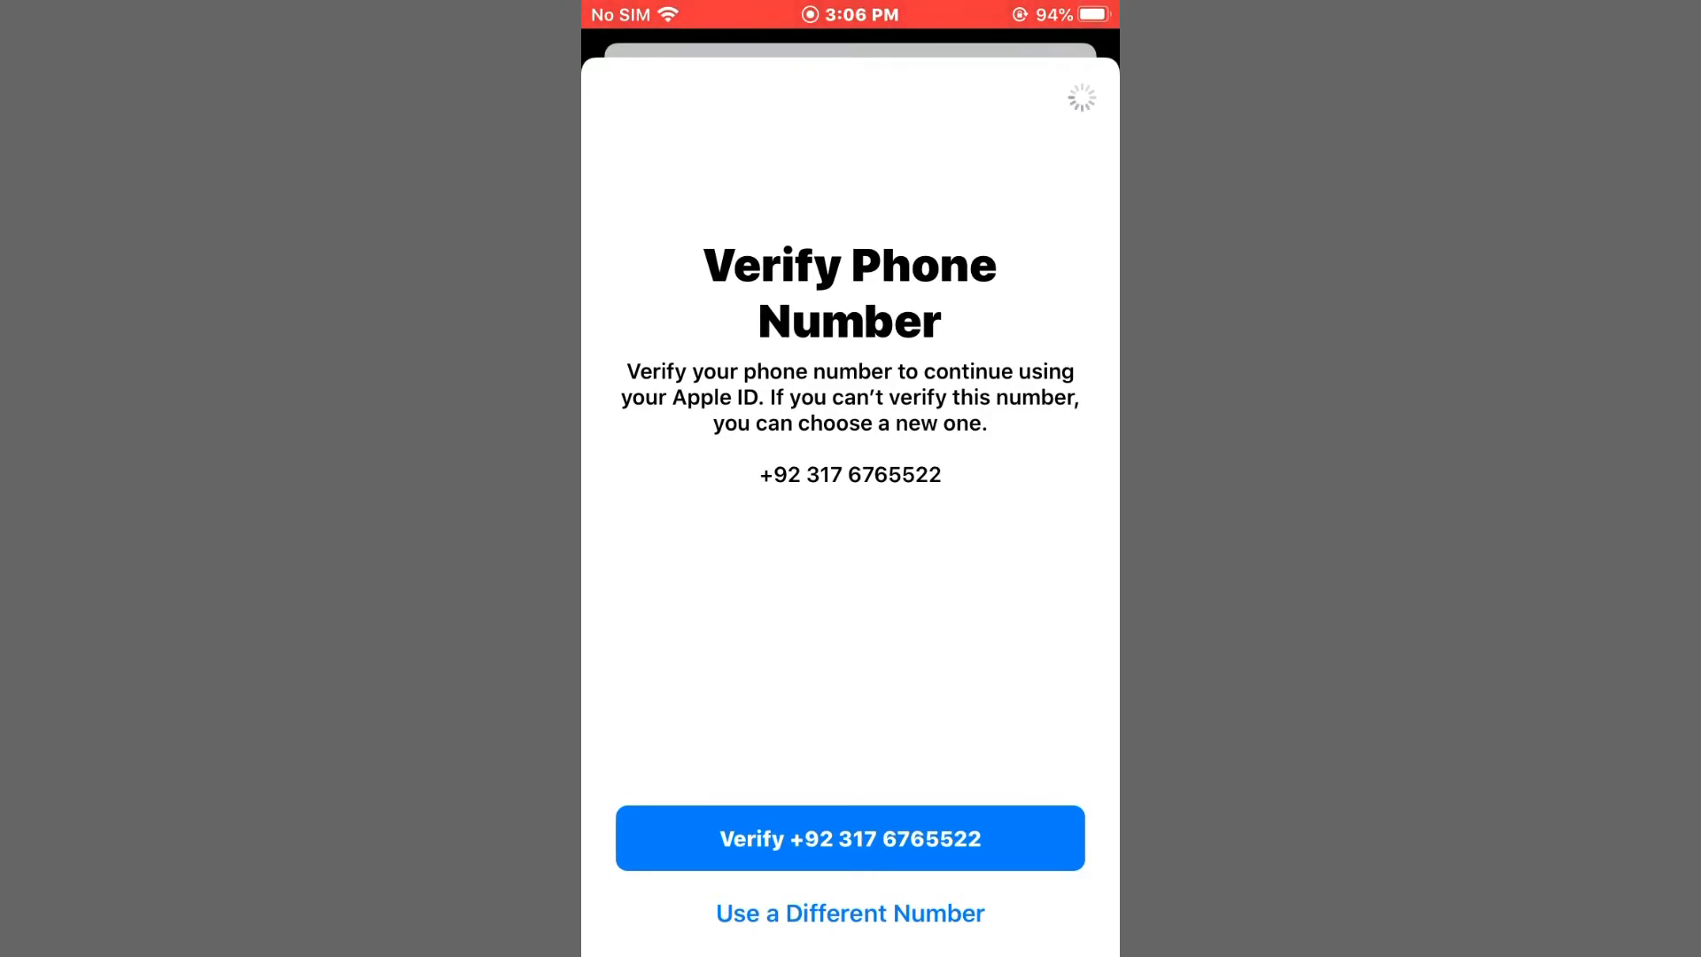
click(849, 838)
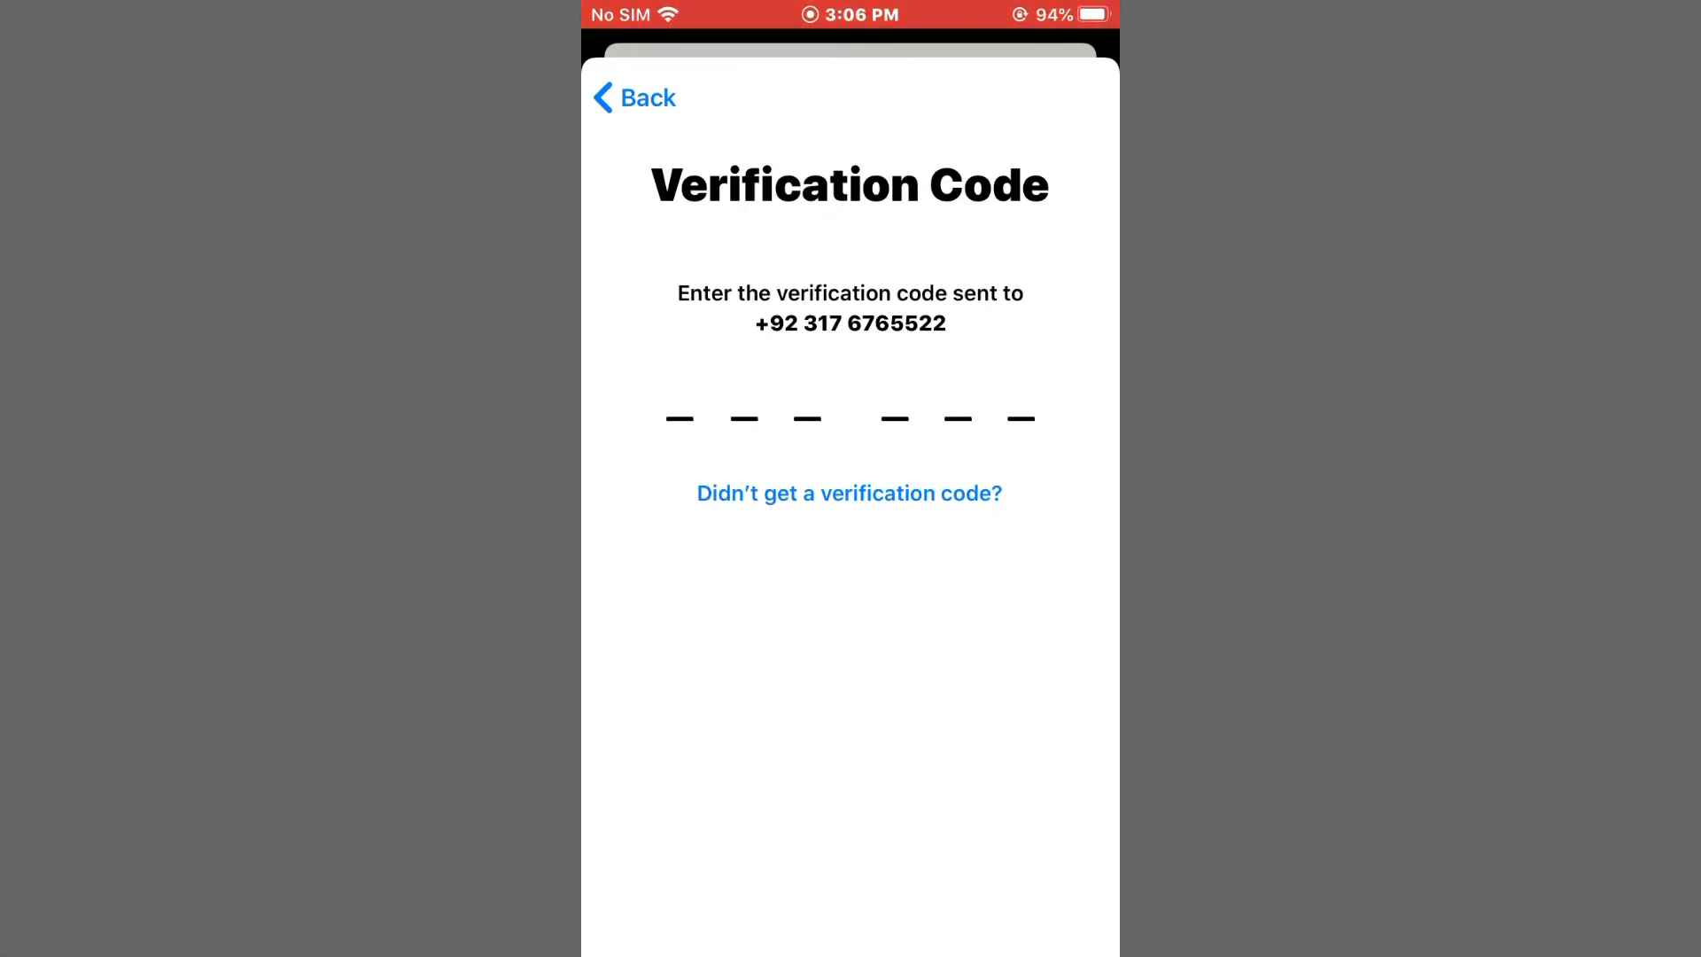
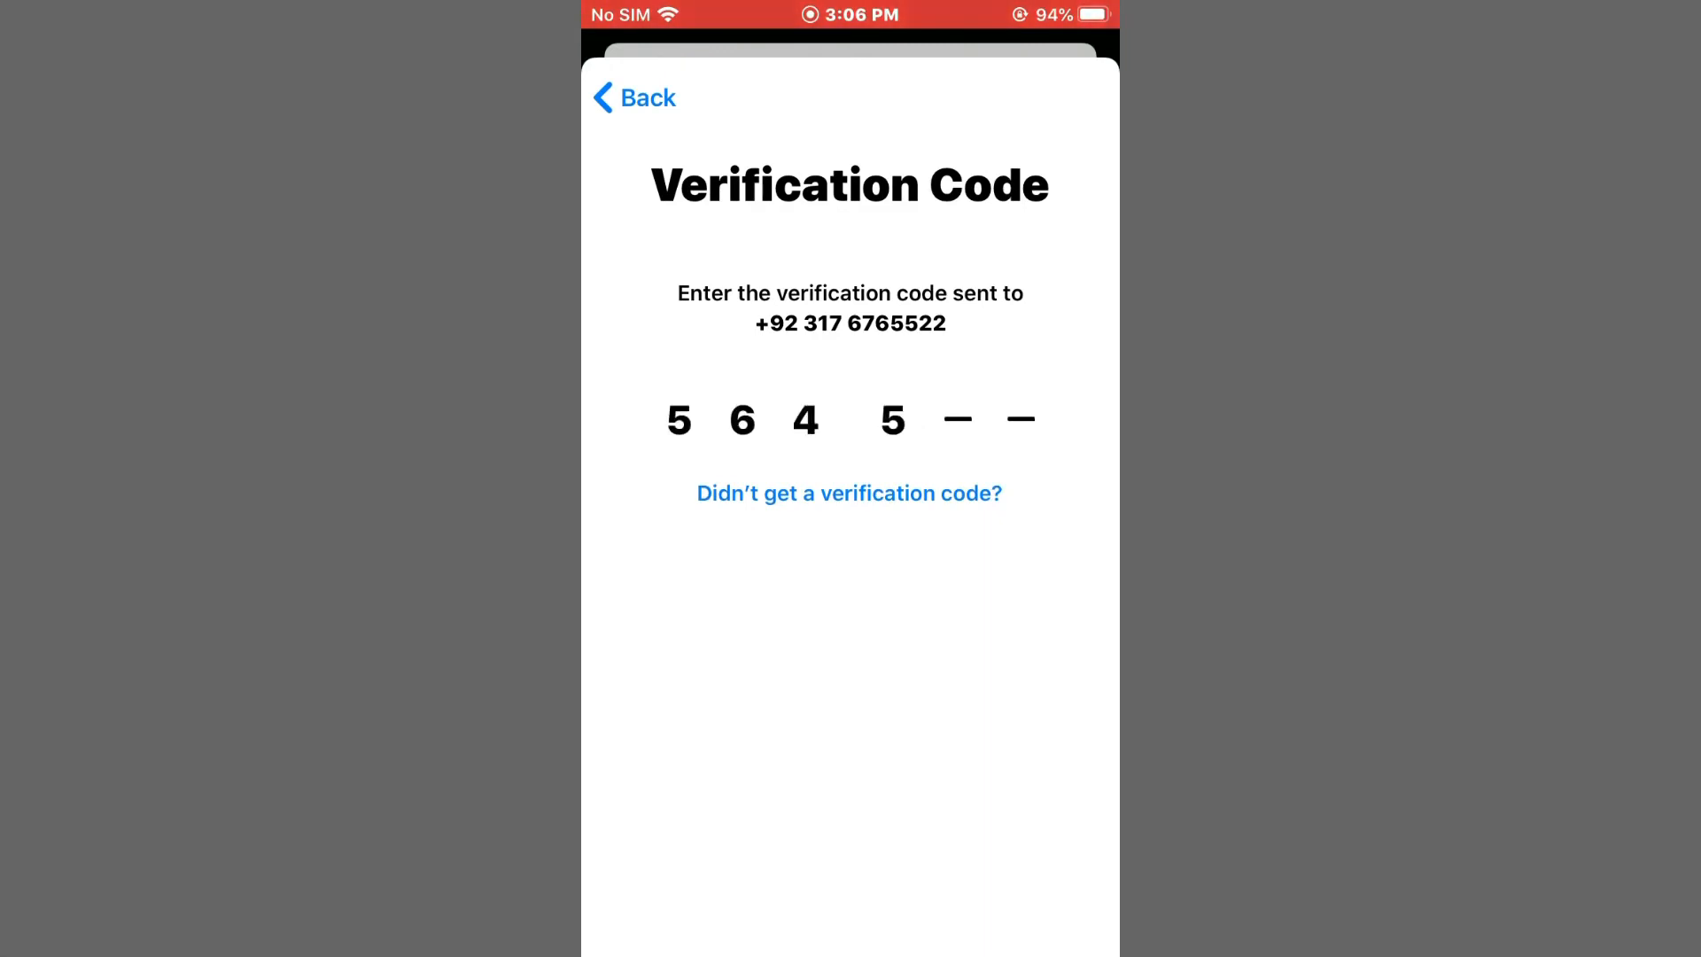